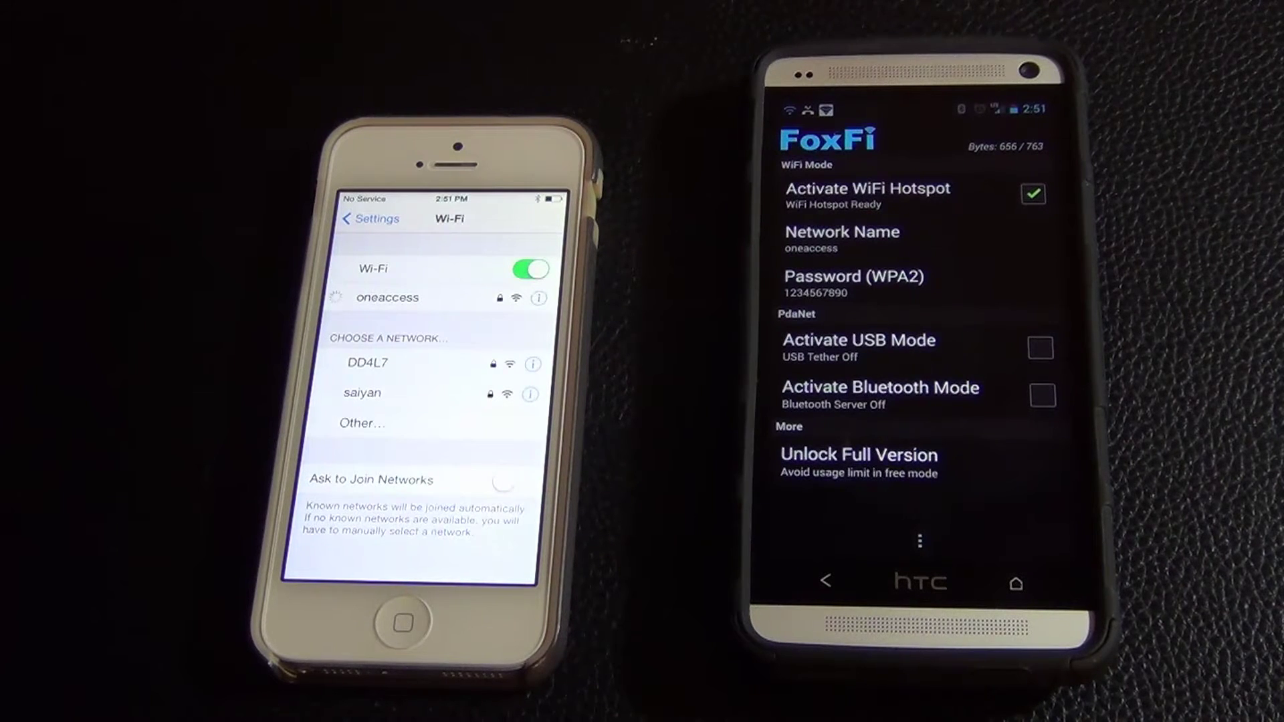
Join the 'oneaccess' network from the iPhone's Wi-Fi list
{"action": "left_click", "coordinate": [388, 297]}
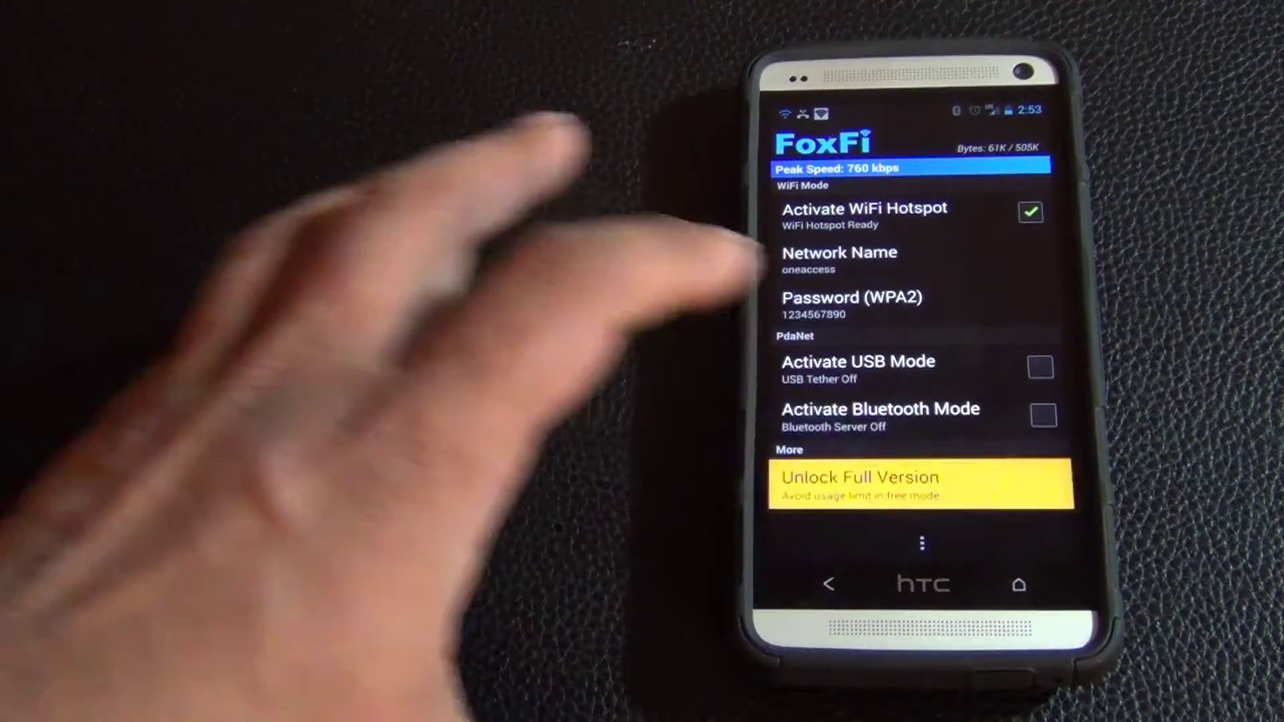
Bring up the Play Store listing for the paid FoxFi Key unlock add-on
{"action": "left_click", "coordinate": [923, 486]}
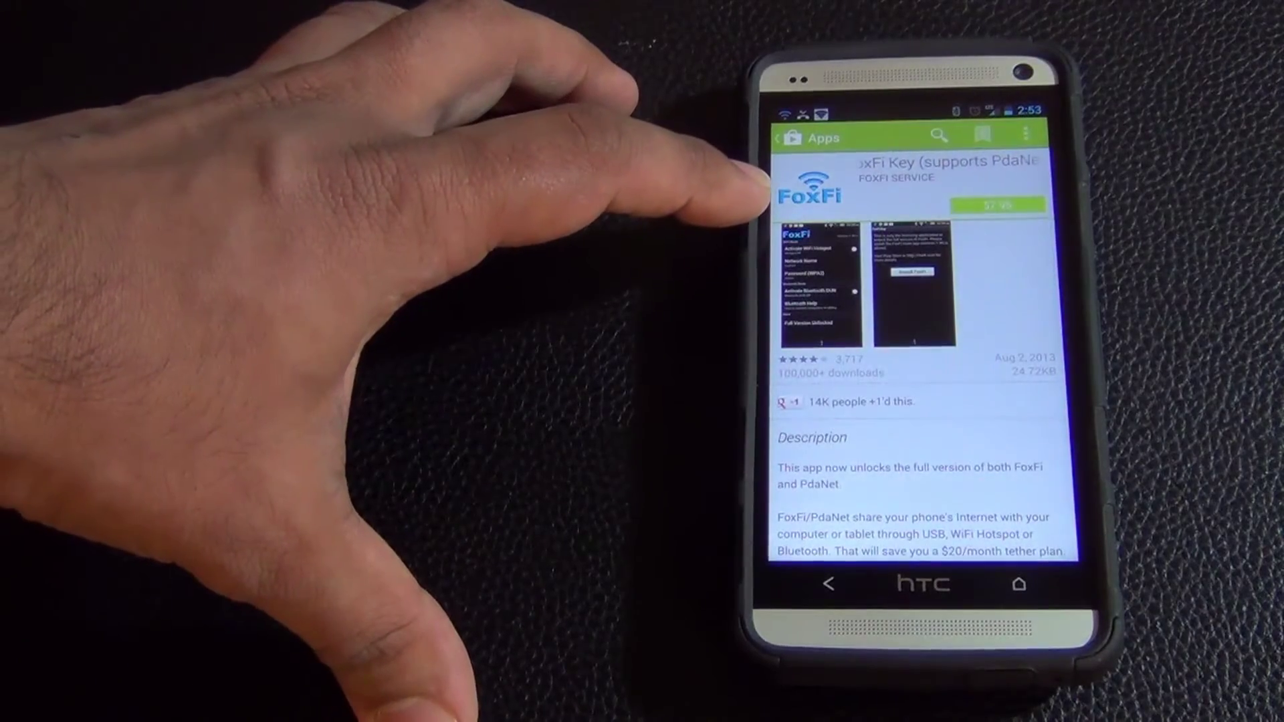